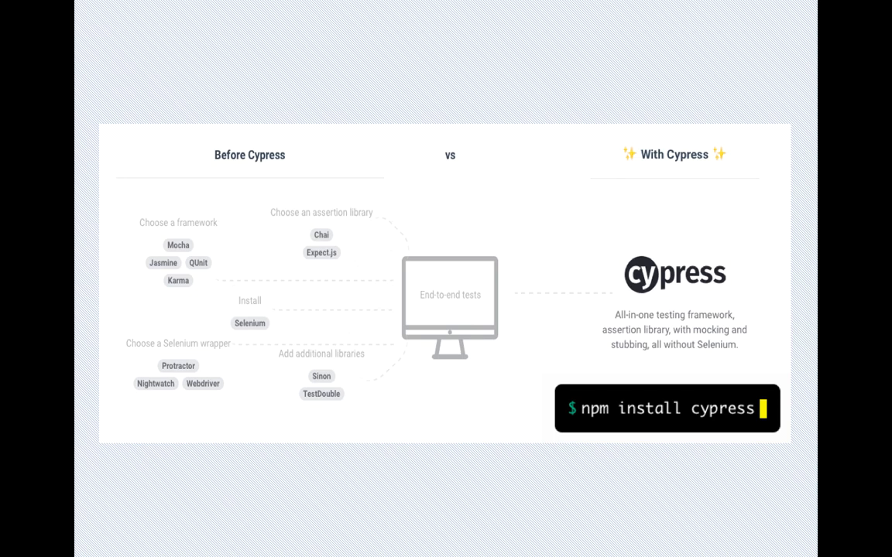
Step: Leave the comparison slide and bring up the app launcher to reach Terminal
{"action": "key", "text": "cmd+space"}
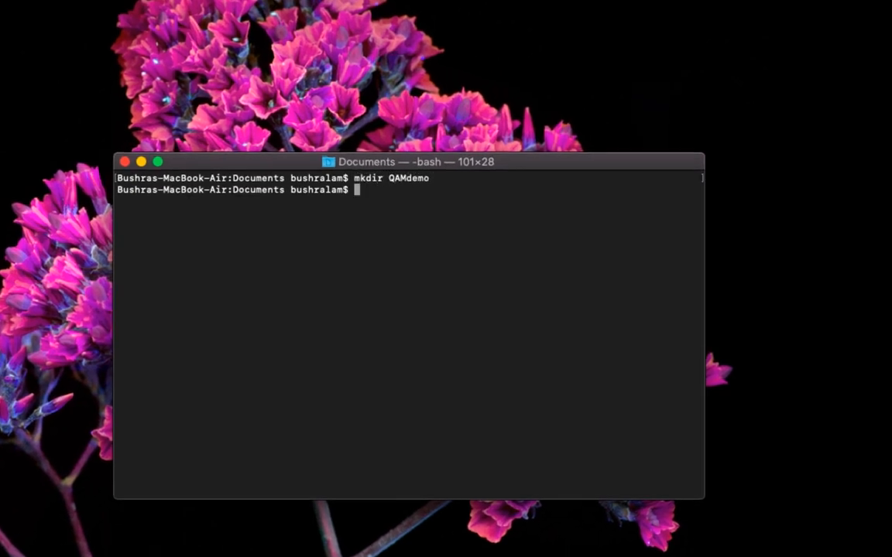
Step: Change into the QAMdemo directory with cd QAMdemo
{"action": "type", "text": "cd QAMdemo"}
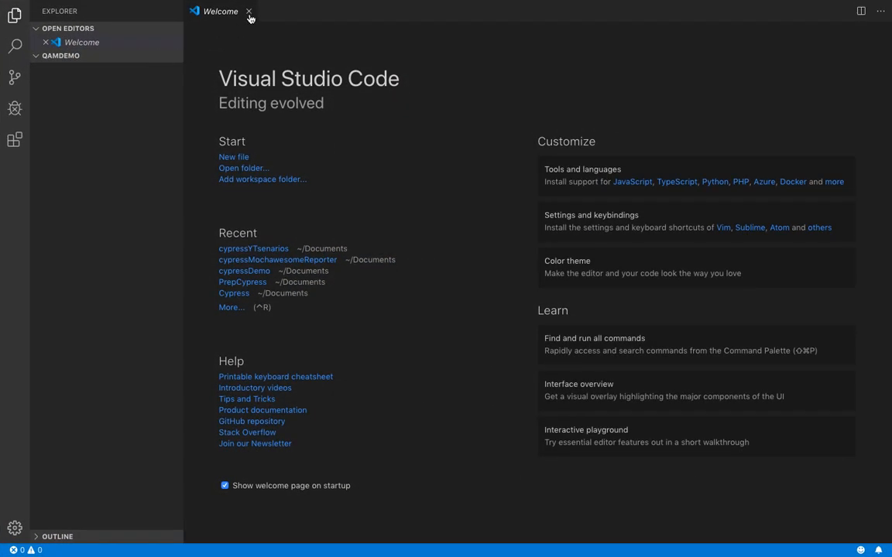
Step: Close the Welcome page and start a new integrated terminal
{"action": "left_click", "coordinate": [247, 12]}
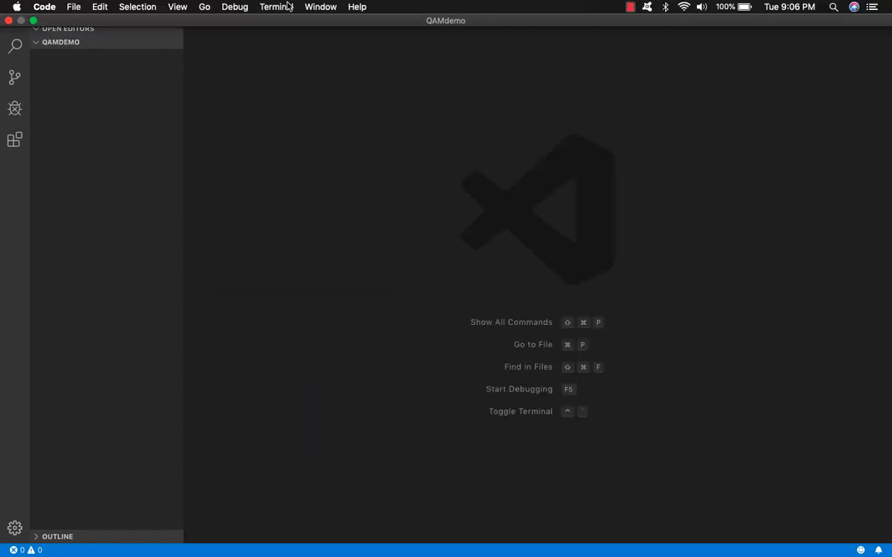
{"action": "left_click", "coordinate": [276, 6]}
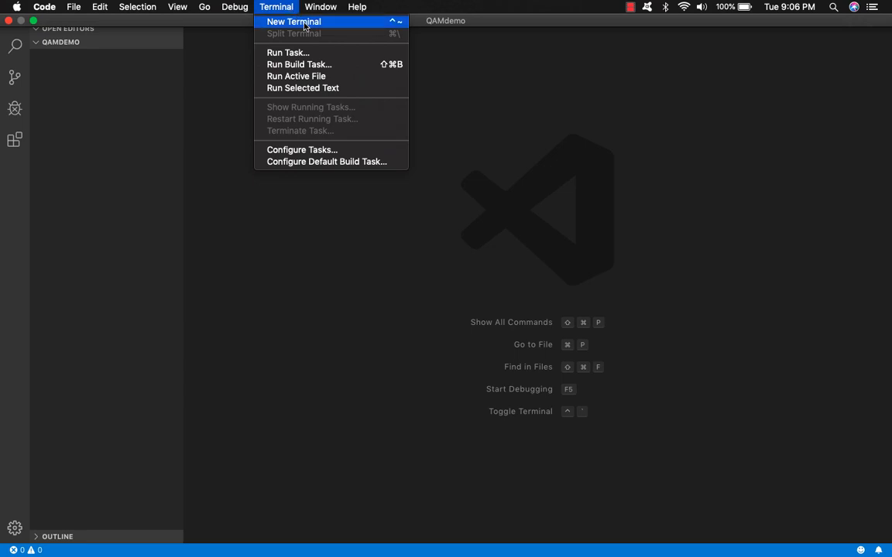
{"action": "left_click", "coordinate": [292, 22]}
{"action": "type", "text": "npm i"}
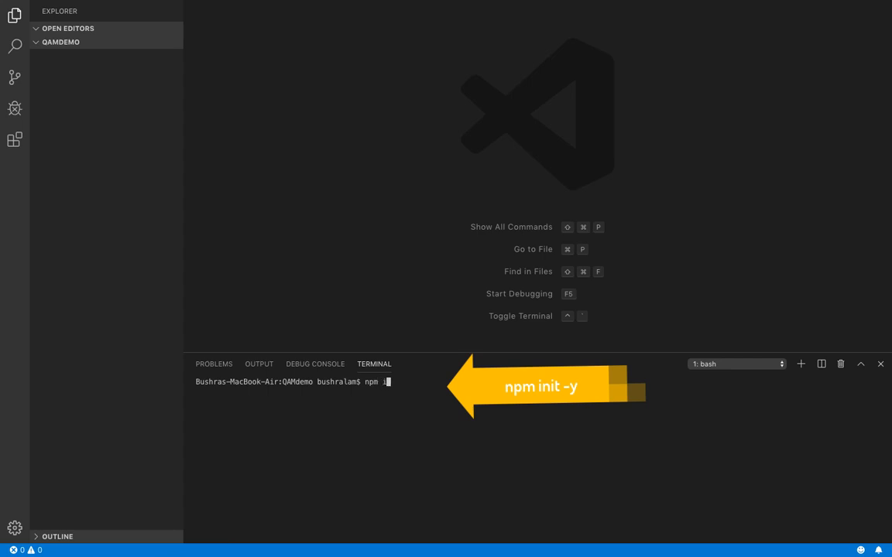
Step: Run npm init -y to generate package.json and view it in the editor
{"action": "type", "text": "nit -y"}
{"action": "key", "text": "Return"}
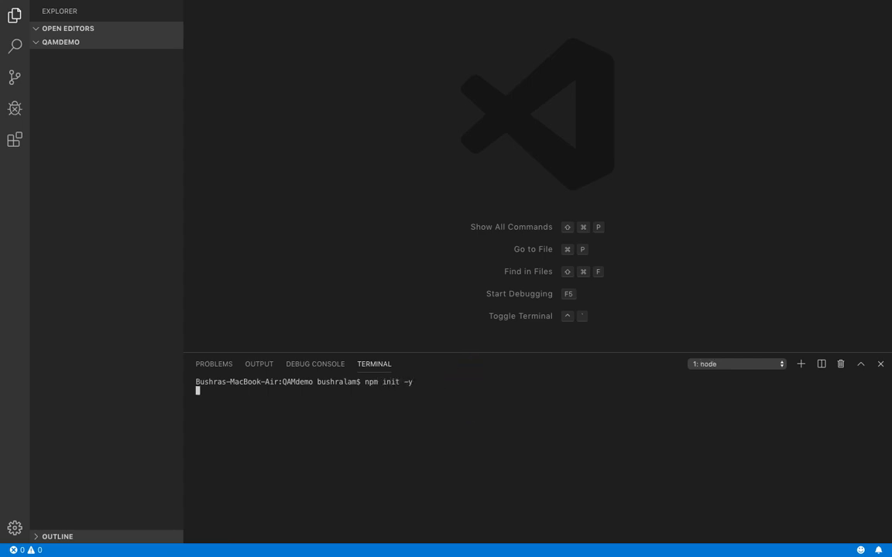
{"action": "key", "text": "Return"}
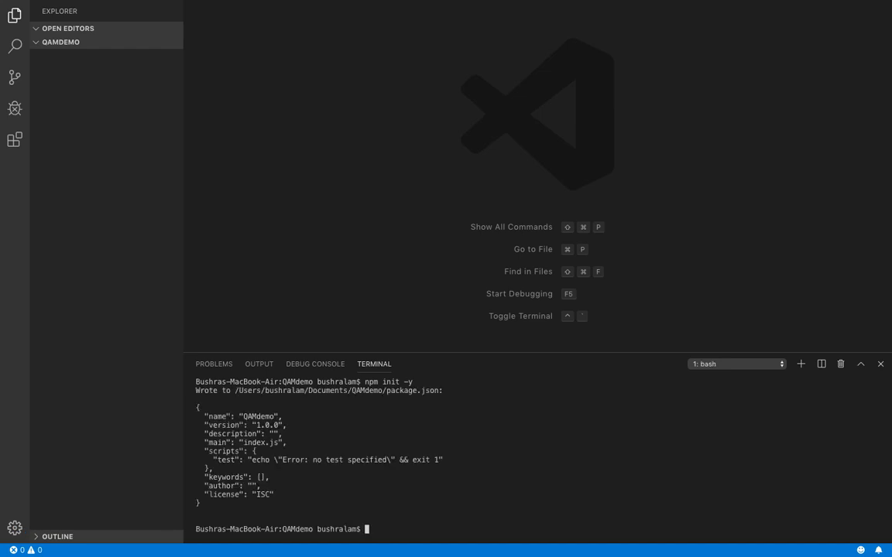
{"action": "left_click", "coordinate": [62, 42]}
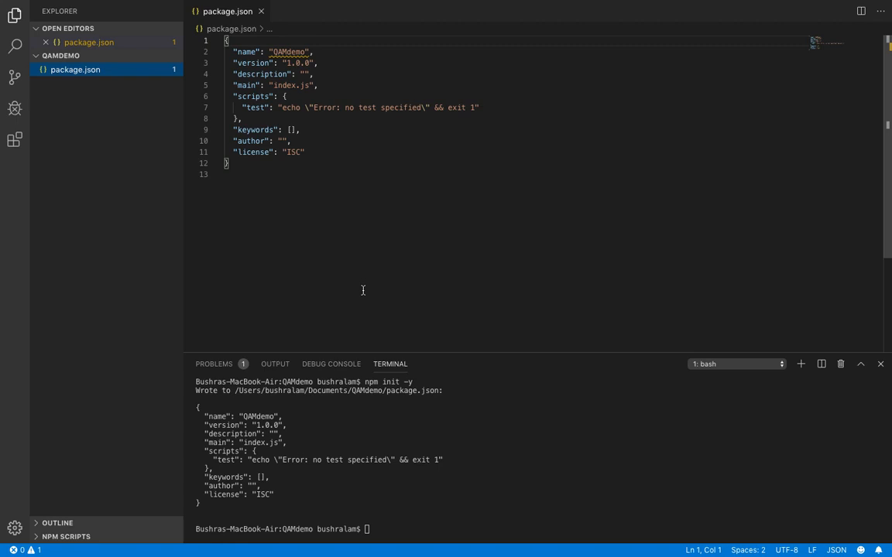
{"action": "mouse_move", "coordinate": [399, 480]}
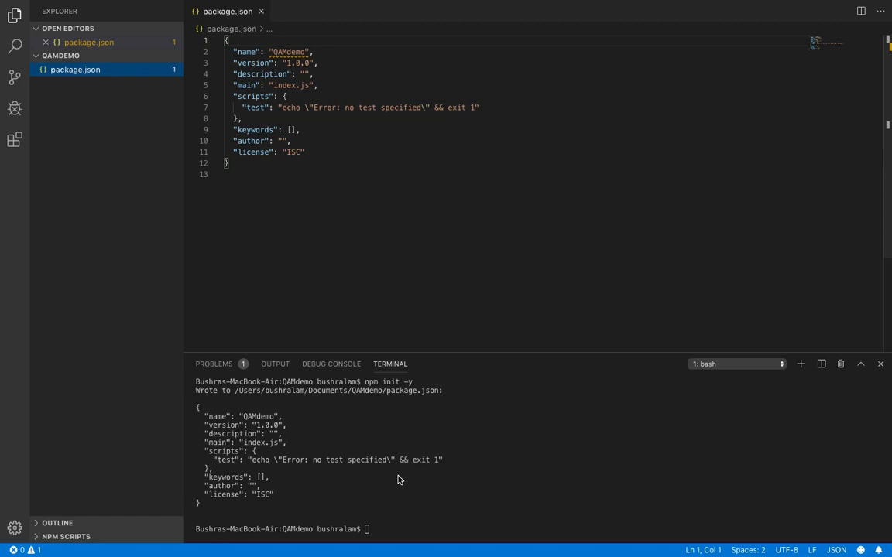
Step: Install Cypress as a project dependency with npm install cypress
{"action": "type", "text": "n"}
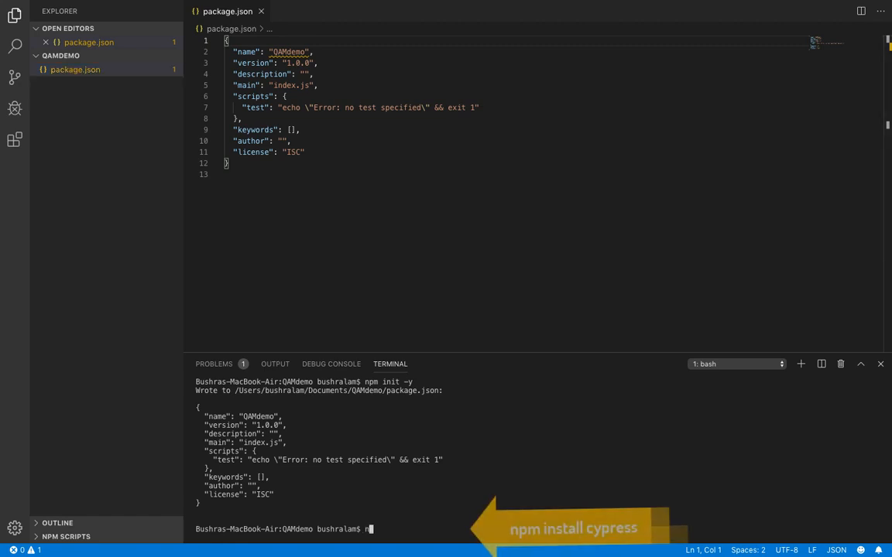
{"action": "type", "text": "pm ins"}
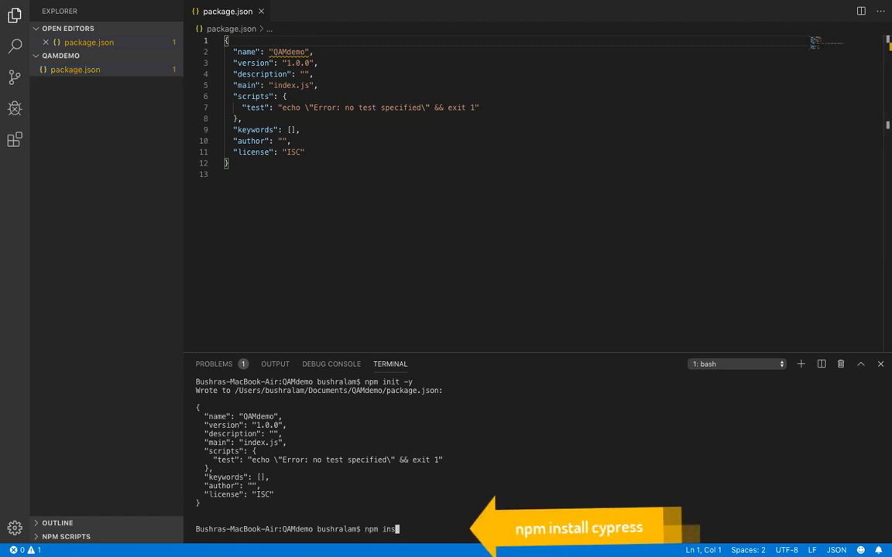
{"action": "type", "text": "tall cyp"}
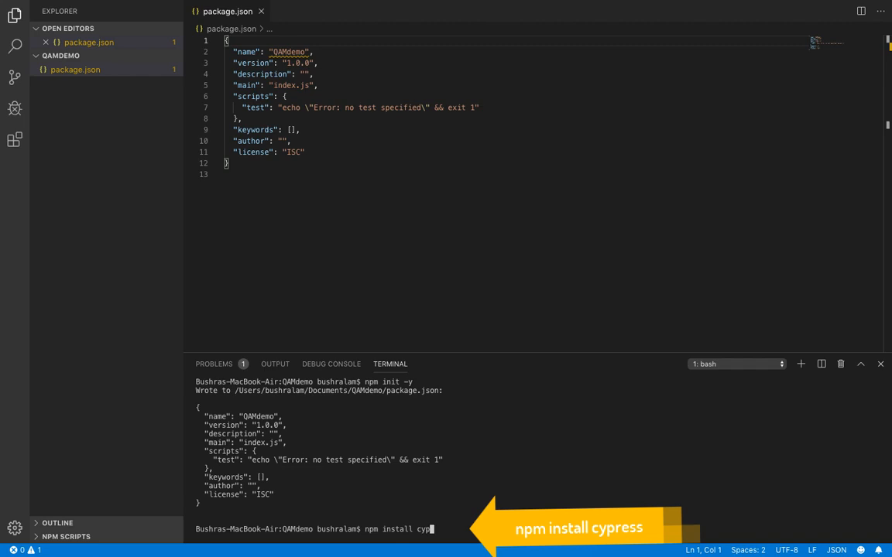
{"action": "key", "text": "Return"}
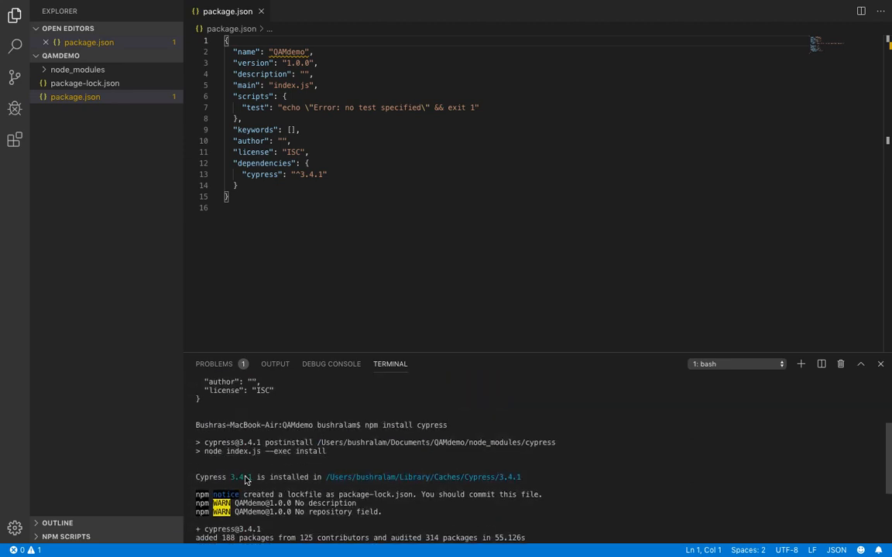
{"action": "mouse_move", "coordinate": [303, 491]}
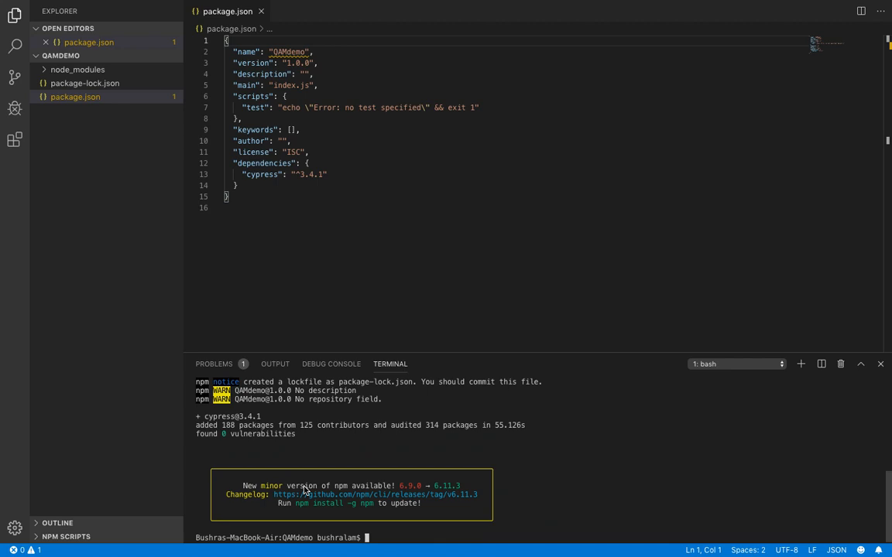
{"action": "mouse_move", "coordinate": [476, 512]}
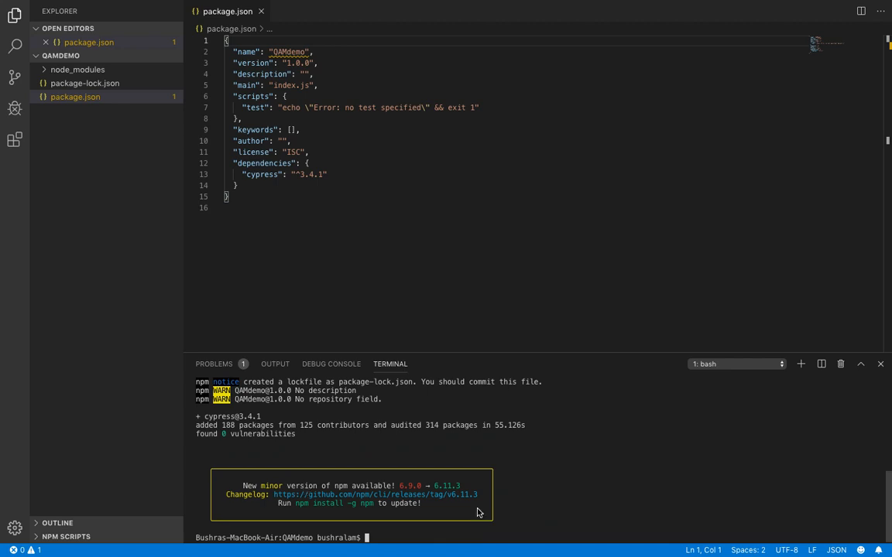
Step: Launch the Cypress app with npx cypress open and dismiss its getting-started notice
{"action": "type", "text": "n"}
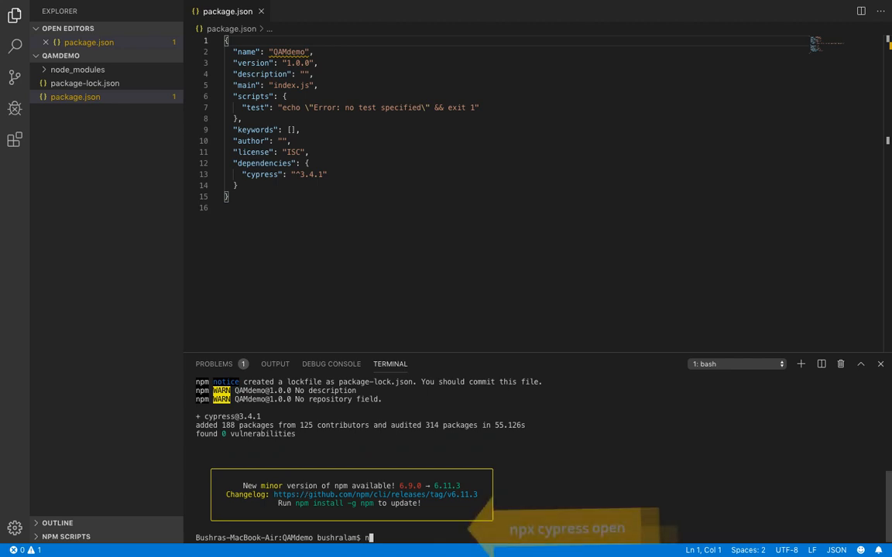
{"action": "type", "text": "px"}
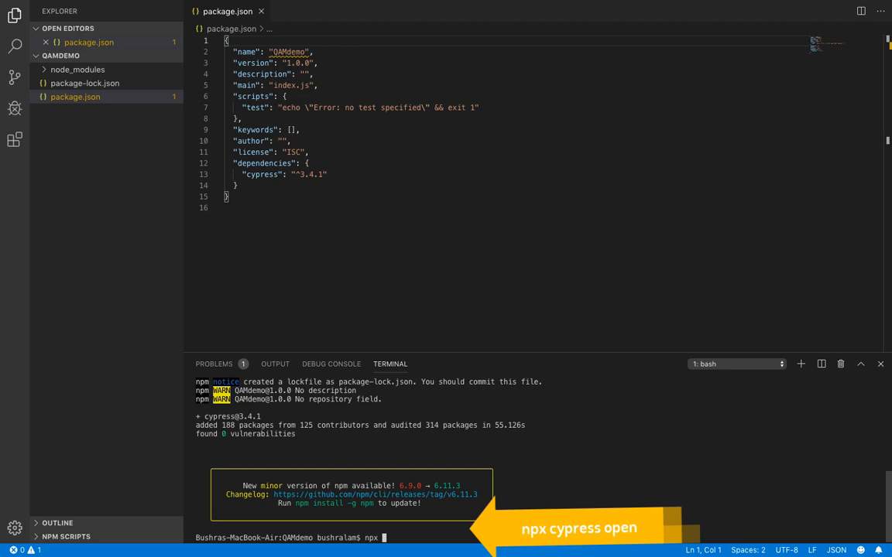
{"action": "type", "text": "cypress"}
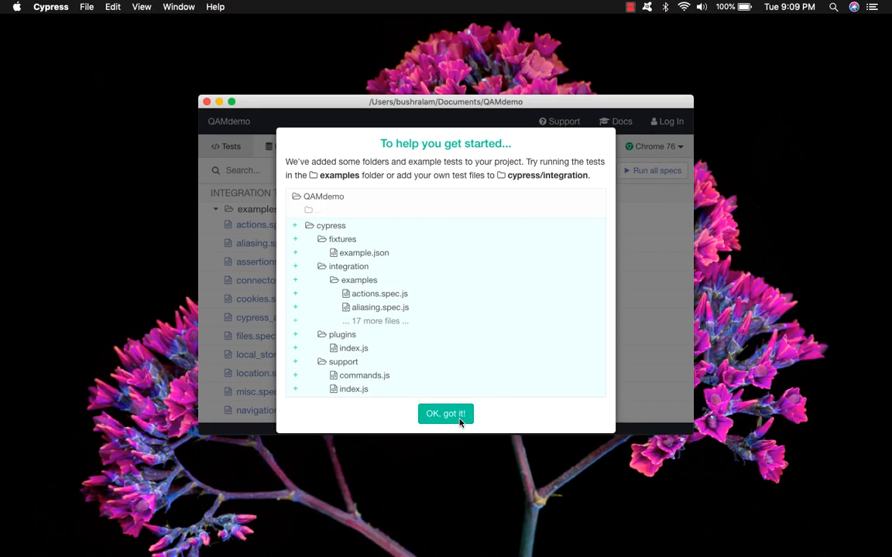
{"action": "left_click", "coordinate": [446, 413]}
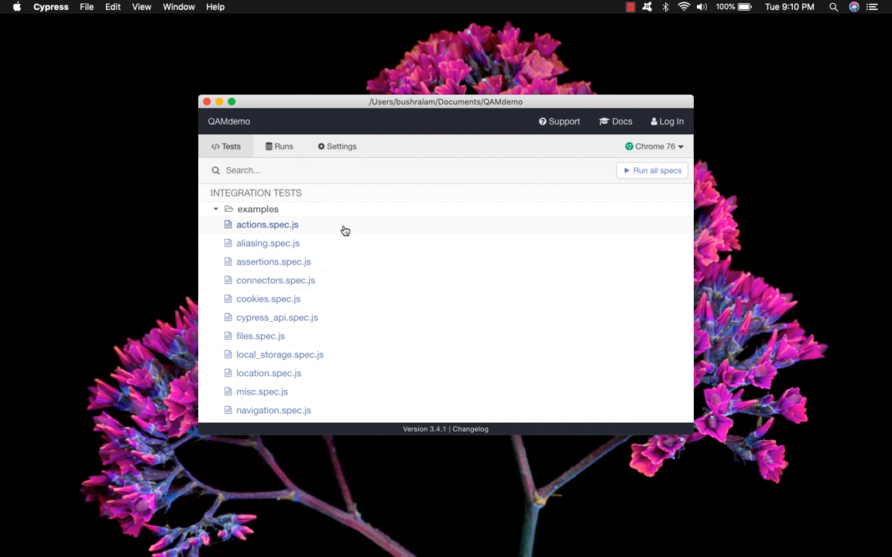
Step: Start the actions.spec.js example test in Chrome from the Tests list
{"action": "left_click", "coordinate": [266, 225]}
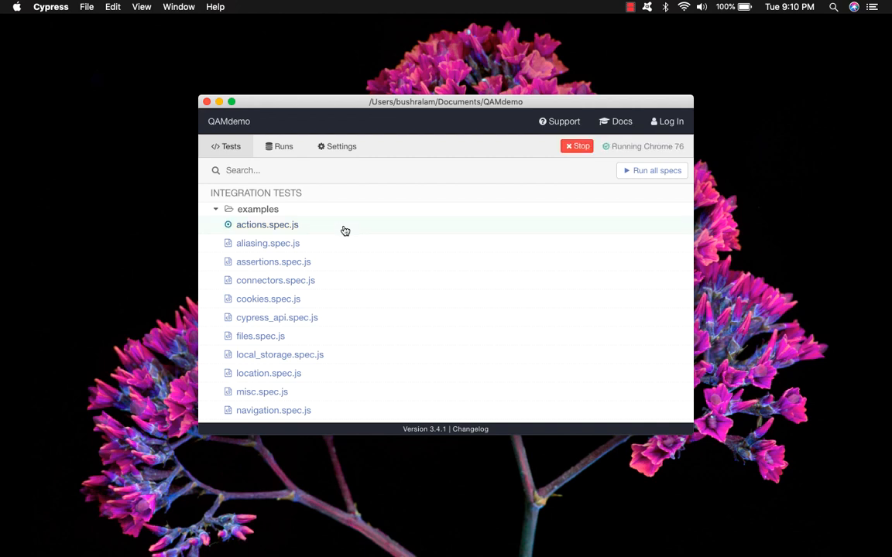
Step: Let actions.spec.js run to 13 passing tests and begin inspecting its commands
{"action": "left_click", "coordinate": [266, 224]}
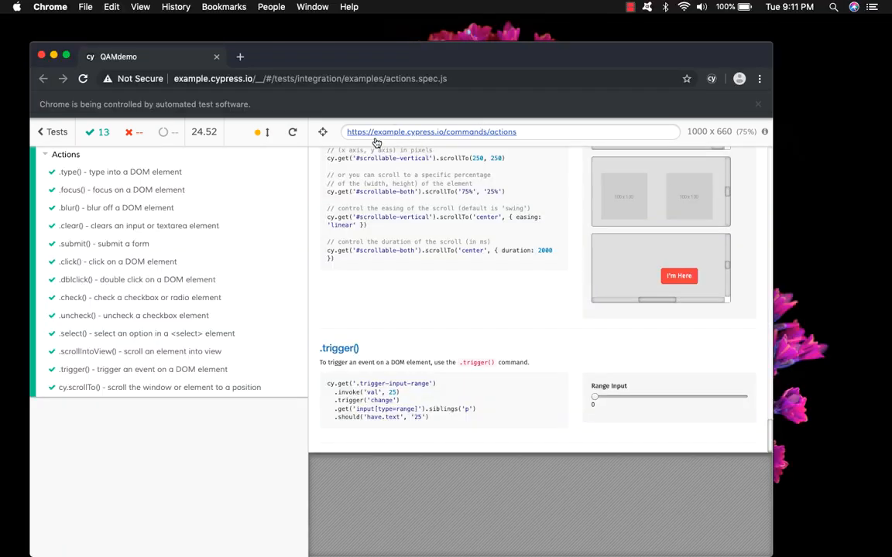
{"action": "left_click", "coordinate": [322, 131]}
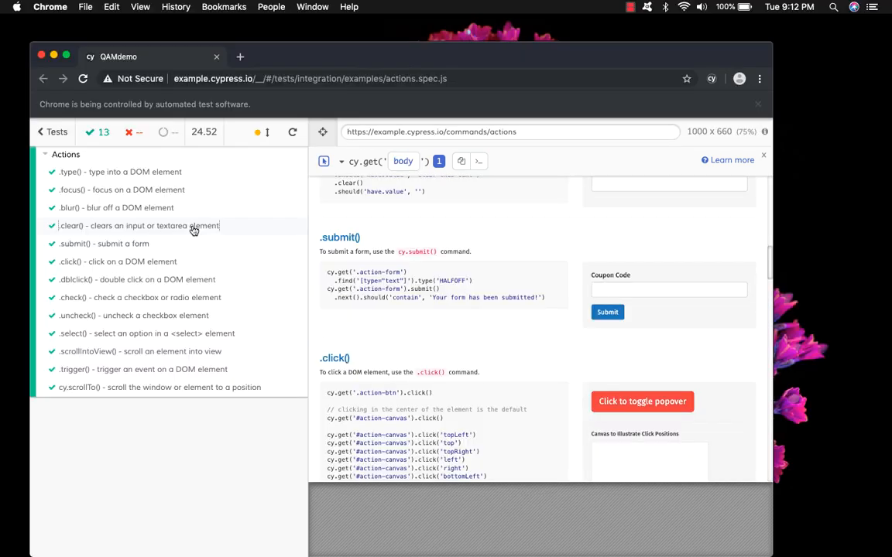
Step: Expand the .clear() test's command log and pin the snapshot from its type step
{"action": "left_click", "coordinate": [139, 226]}
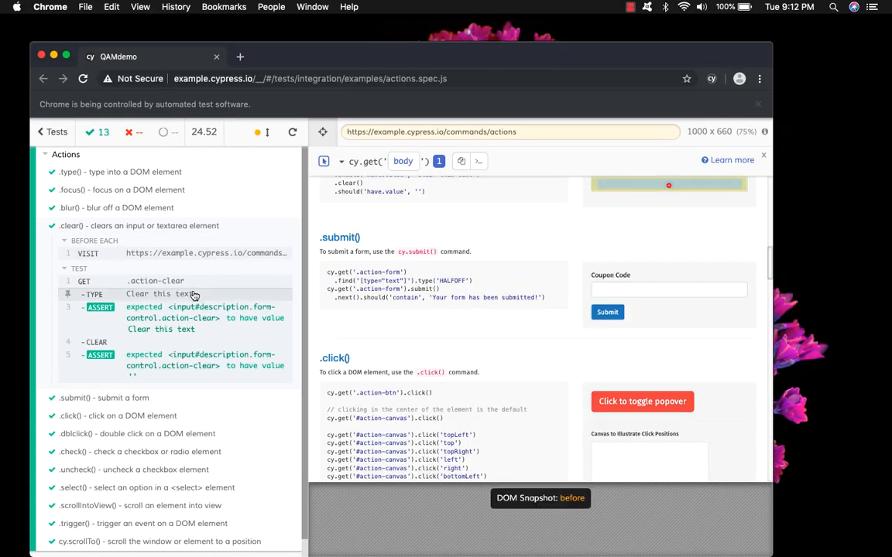
{"action": "mouse_move", "coordinate": [224, 297]}
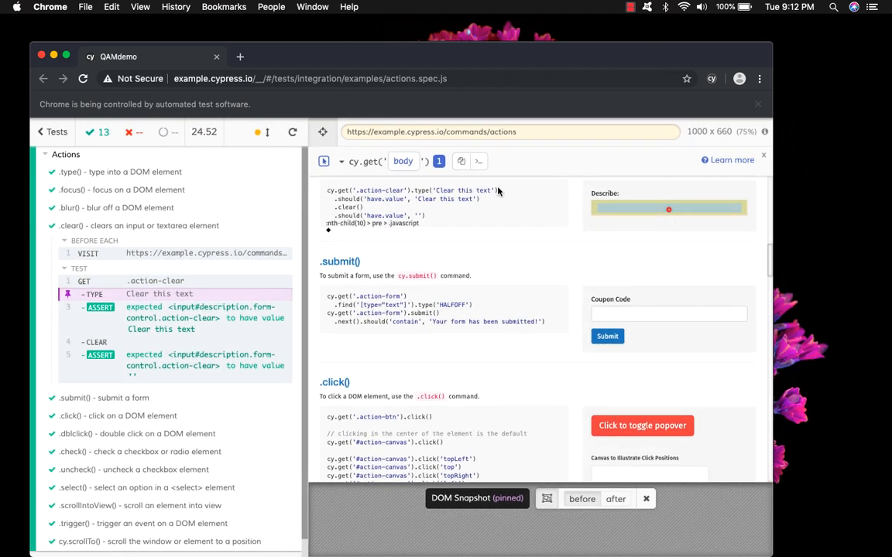
{"action": "scroll", "scroll_direction": "up", "scroll_amount": 3}
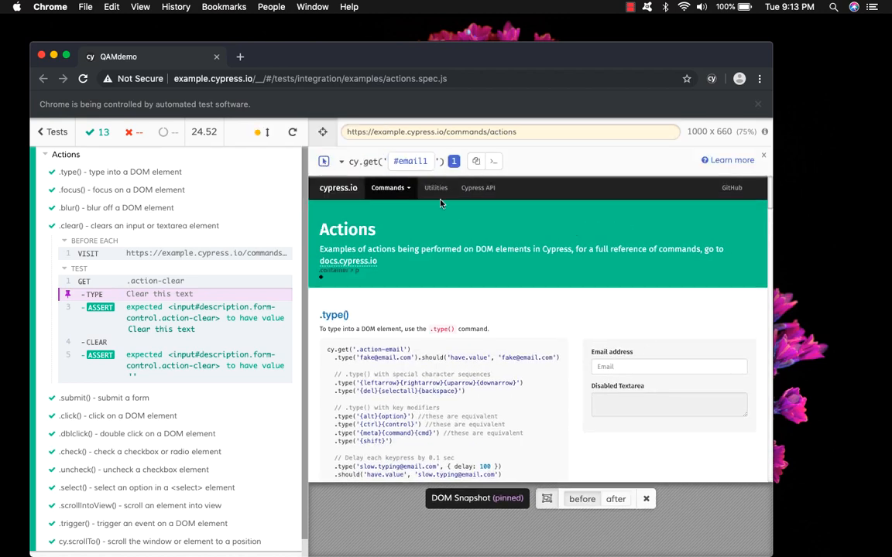
{"action": "mouse_move", "coordinate": [477, 161]}
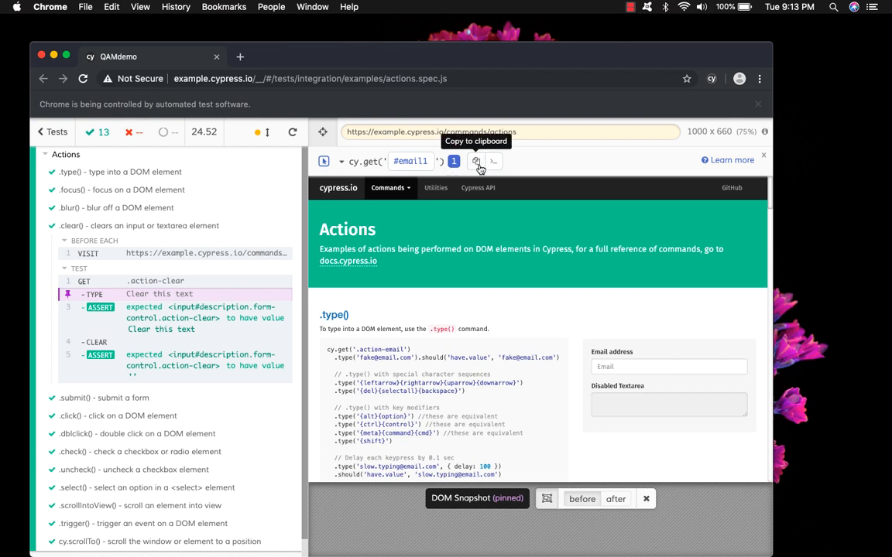